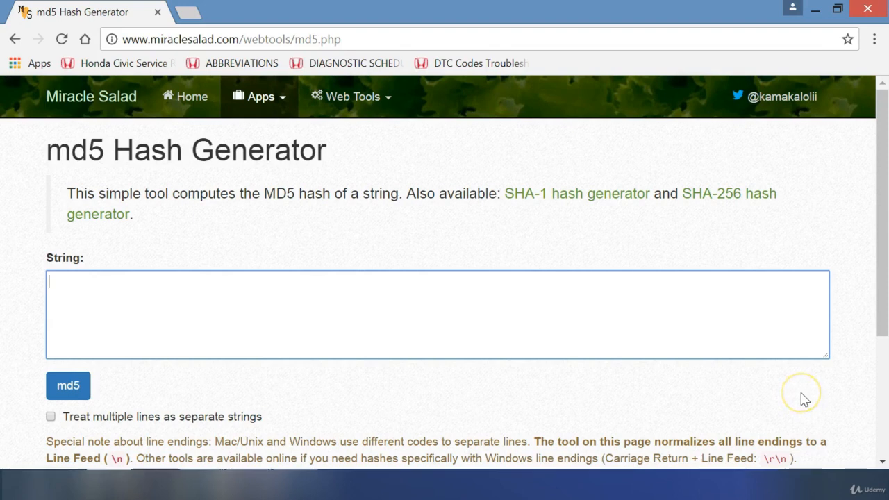
pyautogui.moveTo(804, 399)
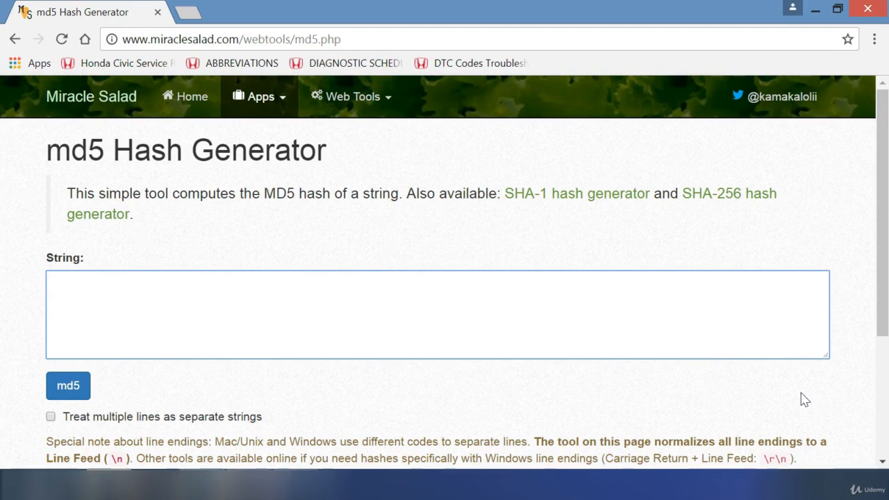
# Step: Hash 'I like to drink coffee.' with md5, giving cc4da9b685e4e2963875d064d8398f3f
pyautogui.click(68, 385)
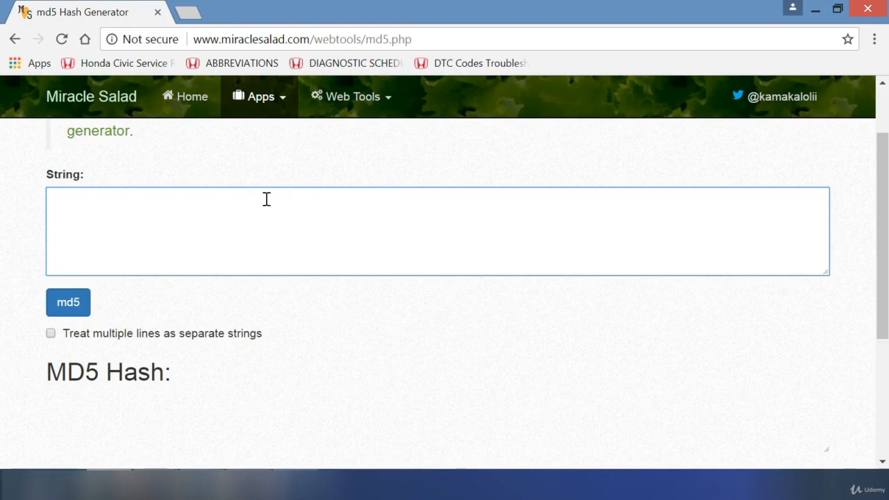
pyautogui.write('I like to d')
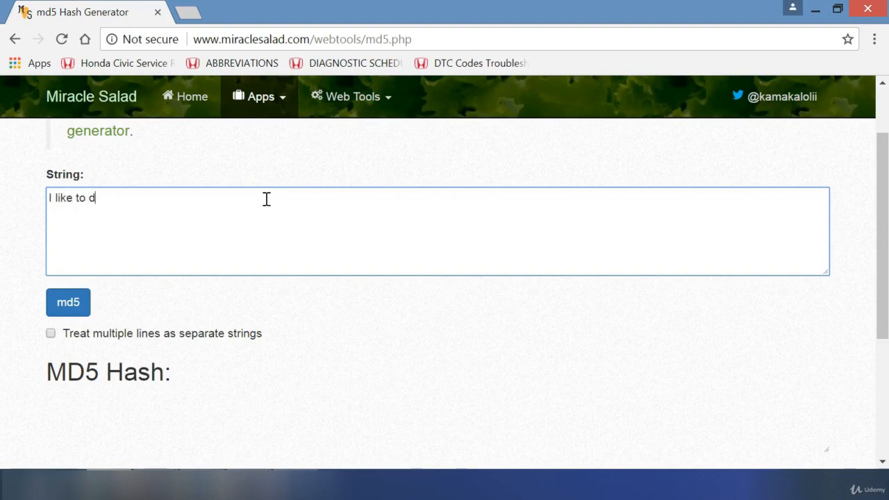
pyautogui.write('rink coffee.')
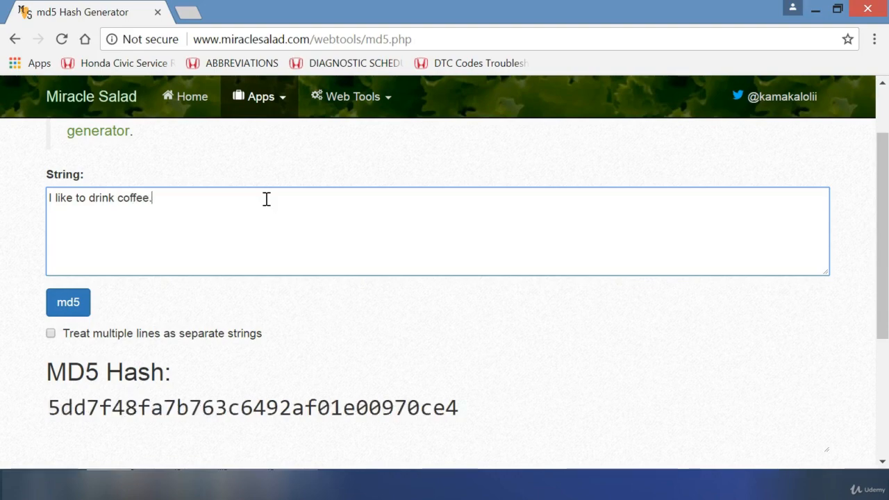
pyautogui.click(68, 302)
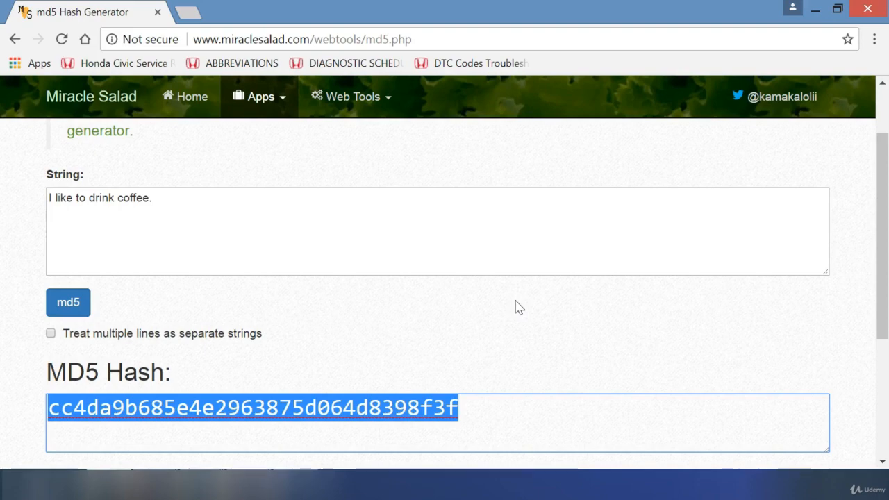
pyautogui.moveTo(314, 243)
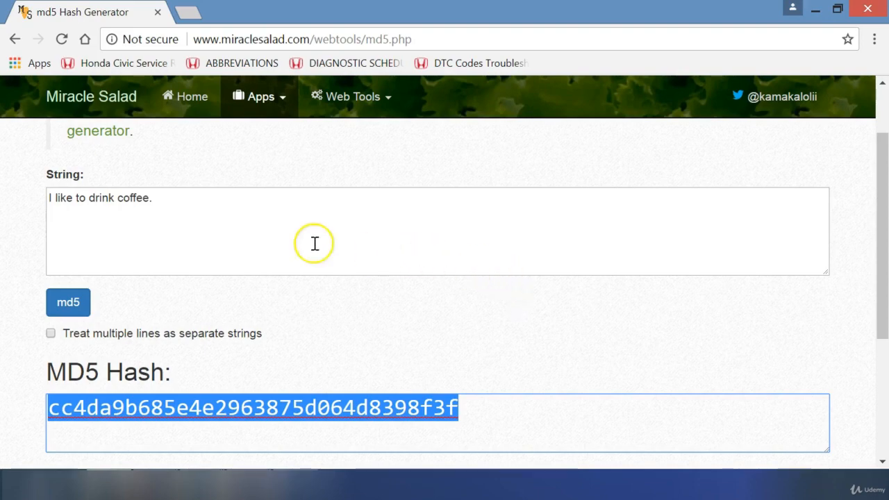
# Step: Replace 'coffee.' with 'water.' so the hash becomes 090f5b7bd458b405b970566493c9c2fb
pyautogui.doubleClick(138, 198)
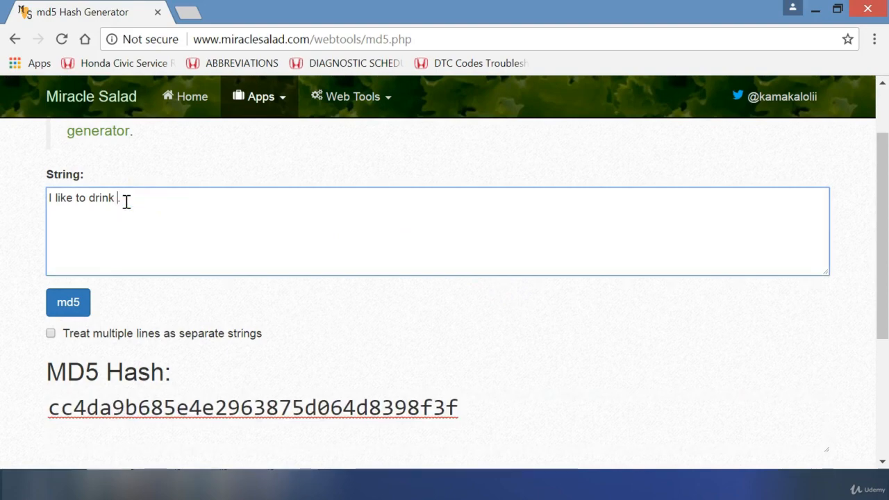
pyautogui.write('water.')
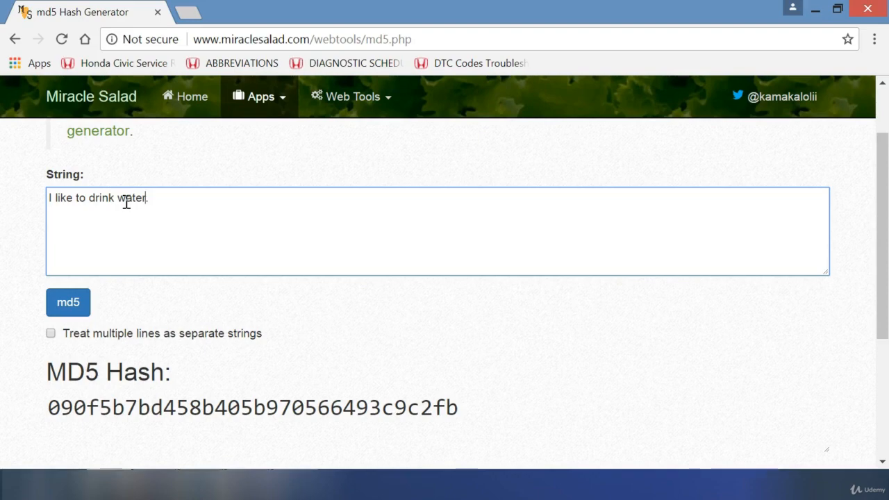
pyautogui.moveTo(171, 200)
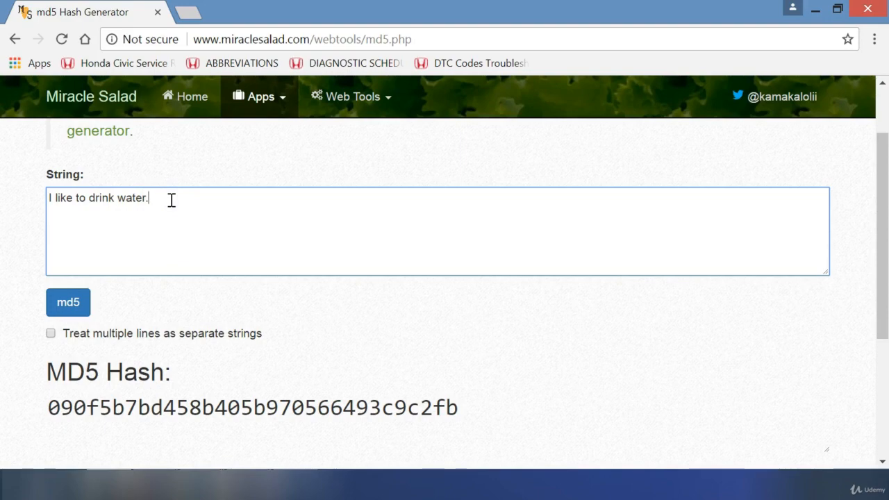
# Step: Replace 'water' with 'coffee' and rehash to get cc4da9b685e4e2963875d064d8398f3f again
pyautogui.doubleClick(132, 198)
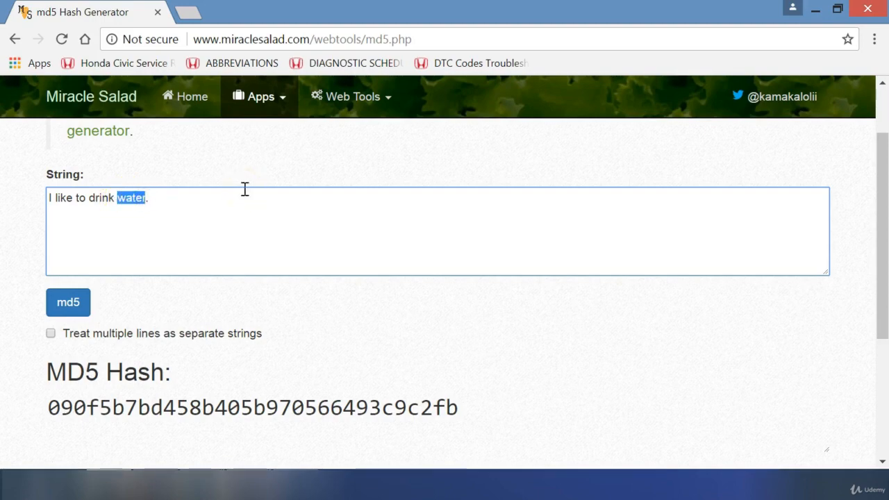
pyautogui.write('coffe')
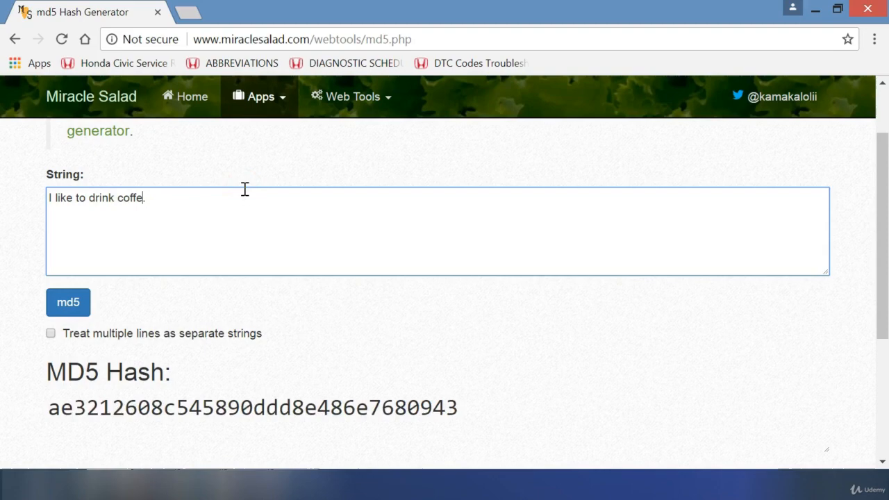
pyautogui.write('e')
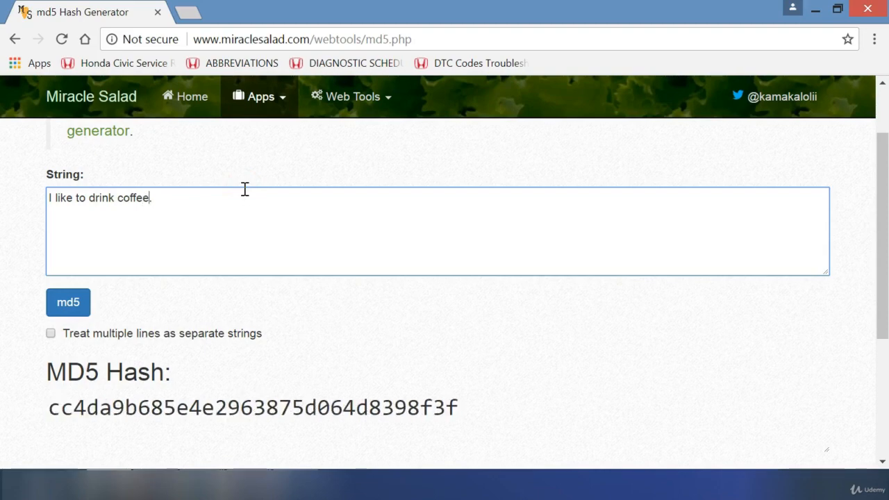
pyautogui.click(68, 302)
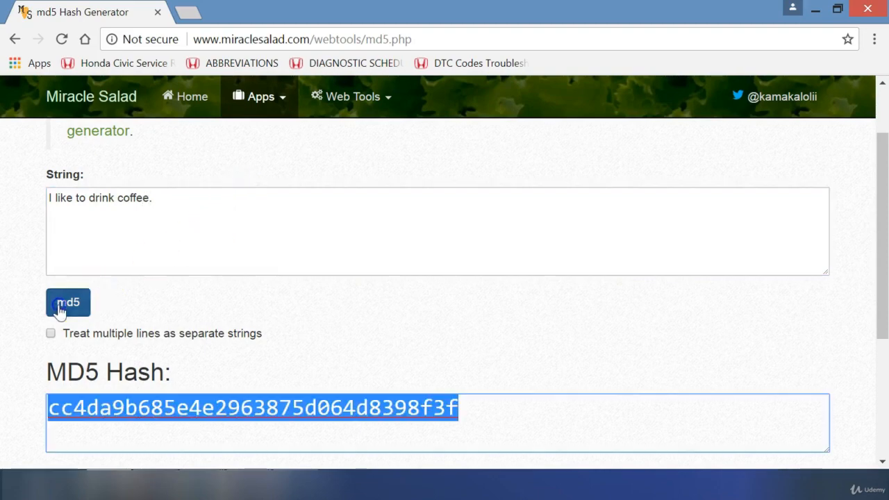
pyautogui.moveTo(253, 286)
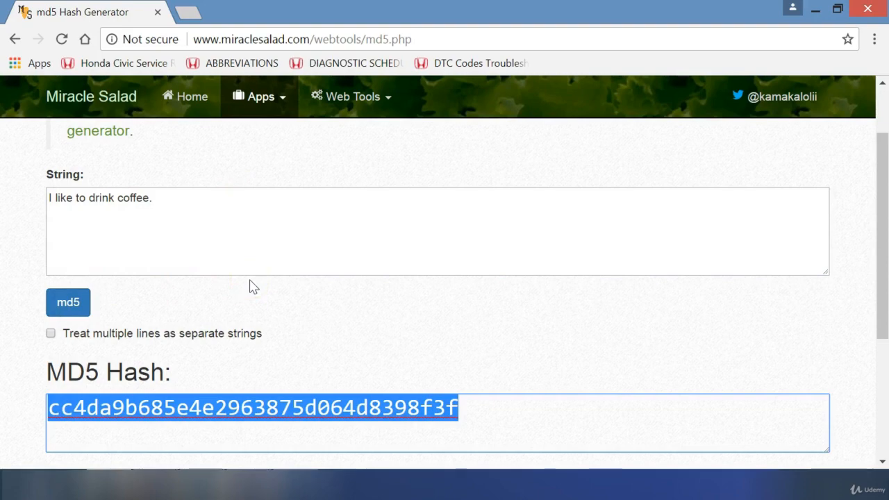